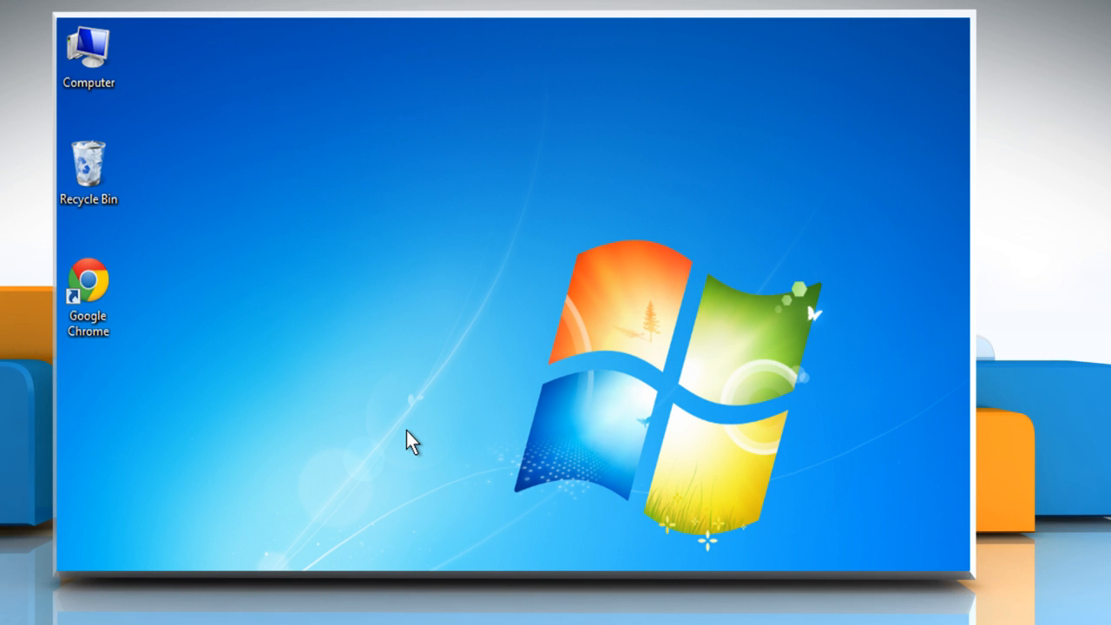
pyautogui.click(91, 290)
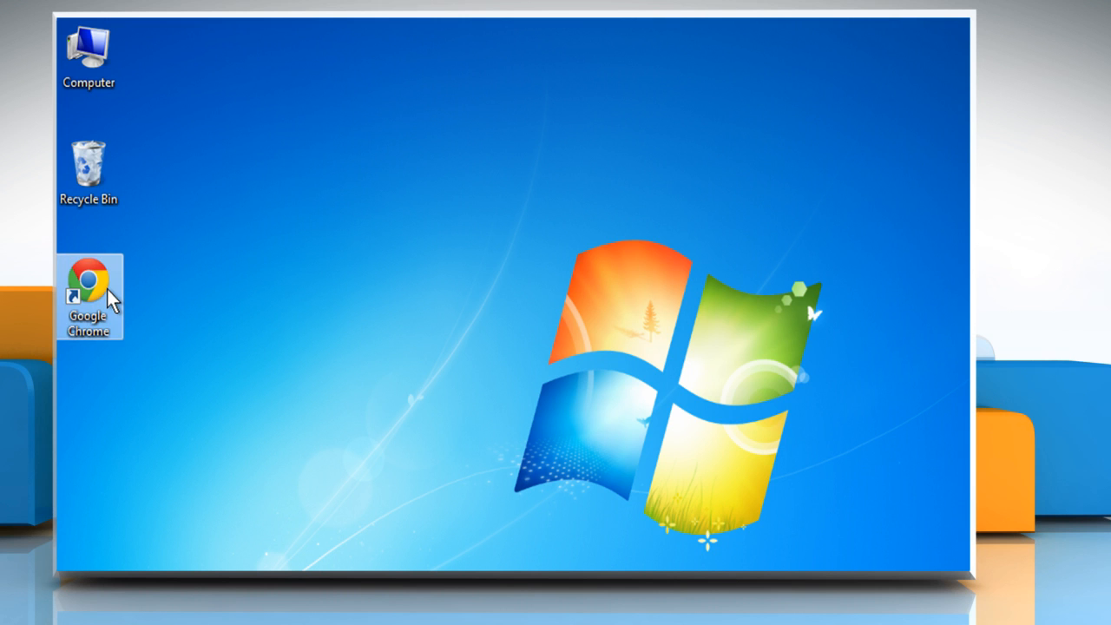
pyautogui.doubleClick(90, 286)
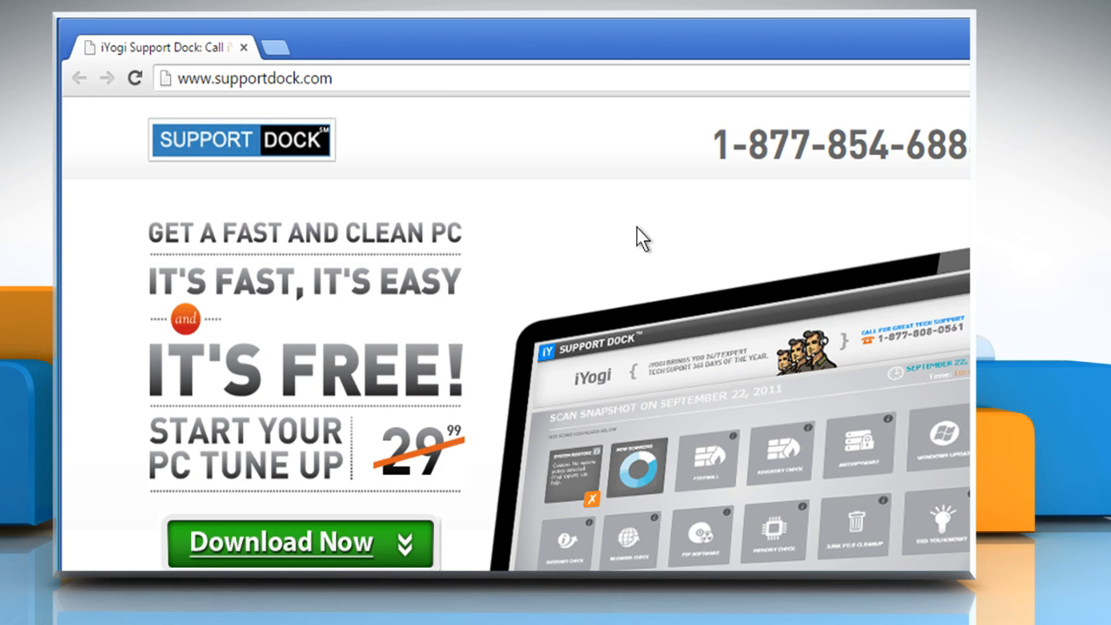
pyautogui.write('www.flickr')
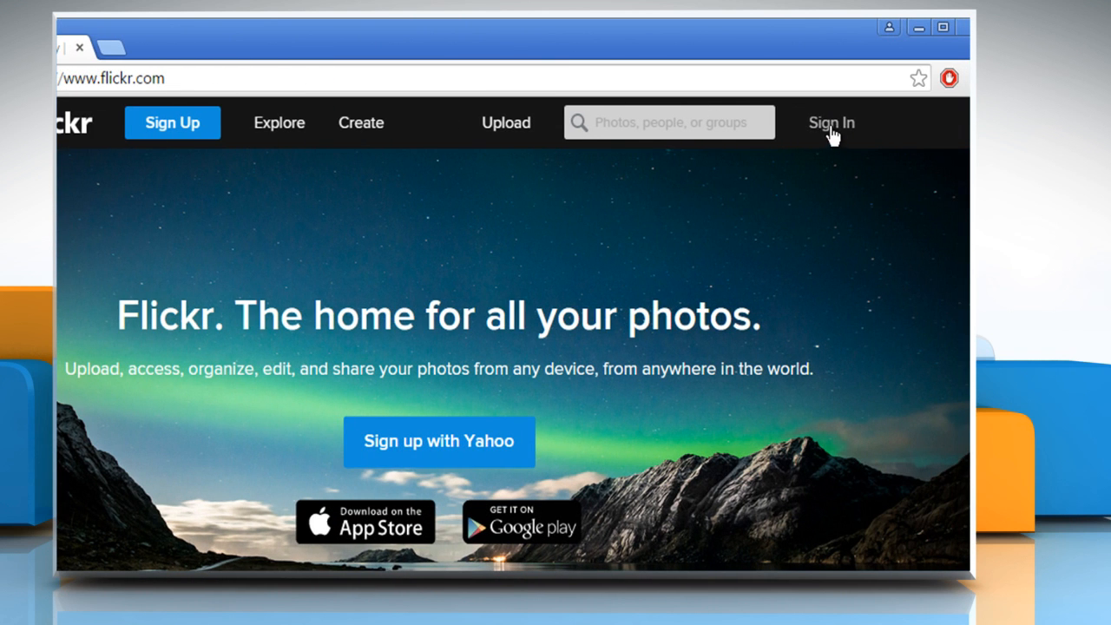
# Sign in to Flickr with the Yahoo credentials to reach the home feed
pyautogui.click(830, 121)
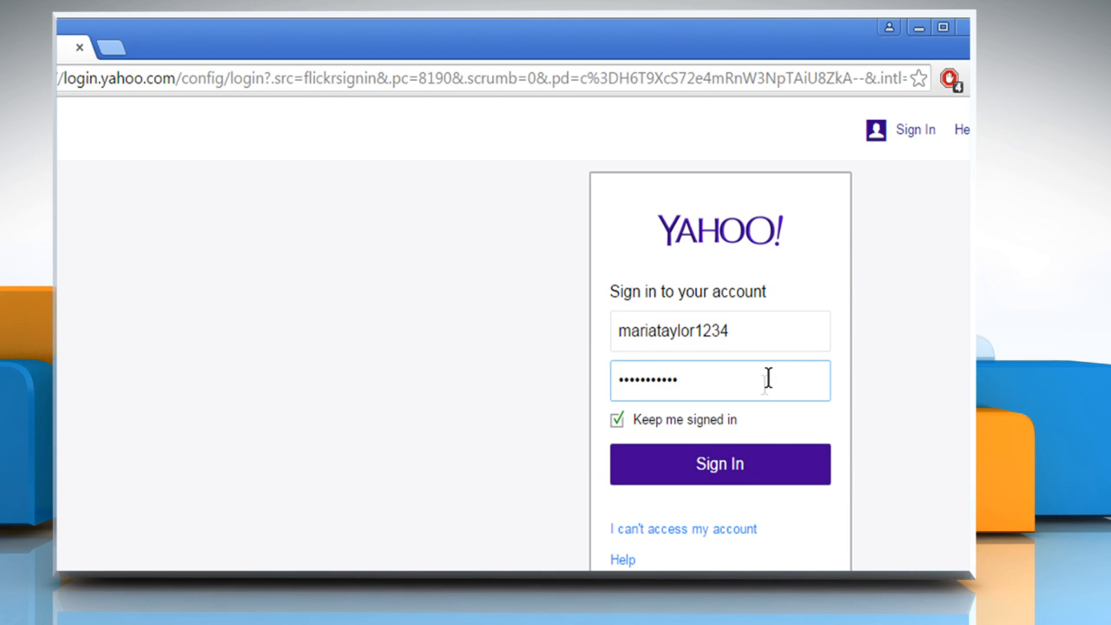
pyautogui.click(719, 466)
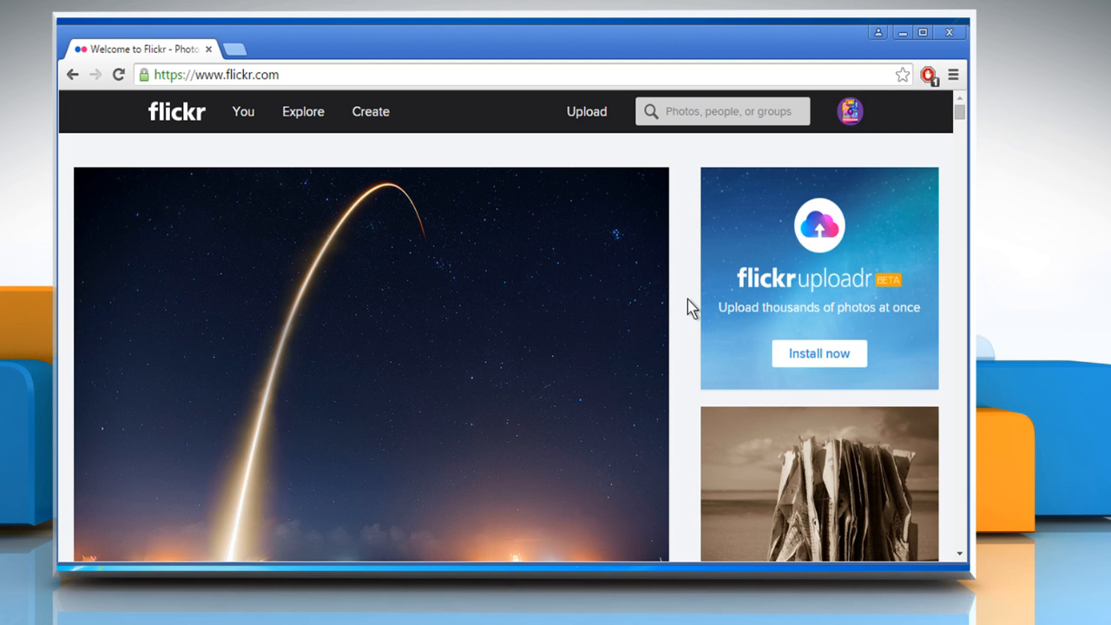
pyautogui.moveTo(302, 148)
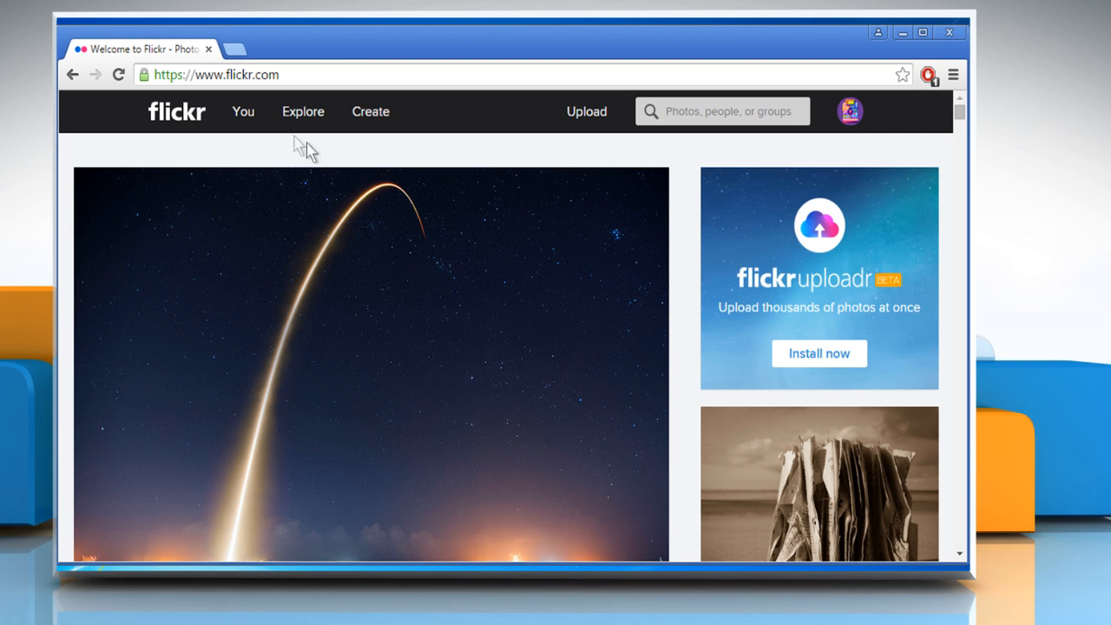
# Go to You > Photostream and scroll to the woman-with-laptop photo
pyautogui.click(243, 111)
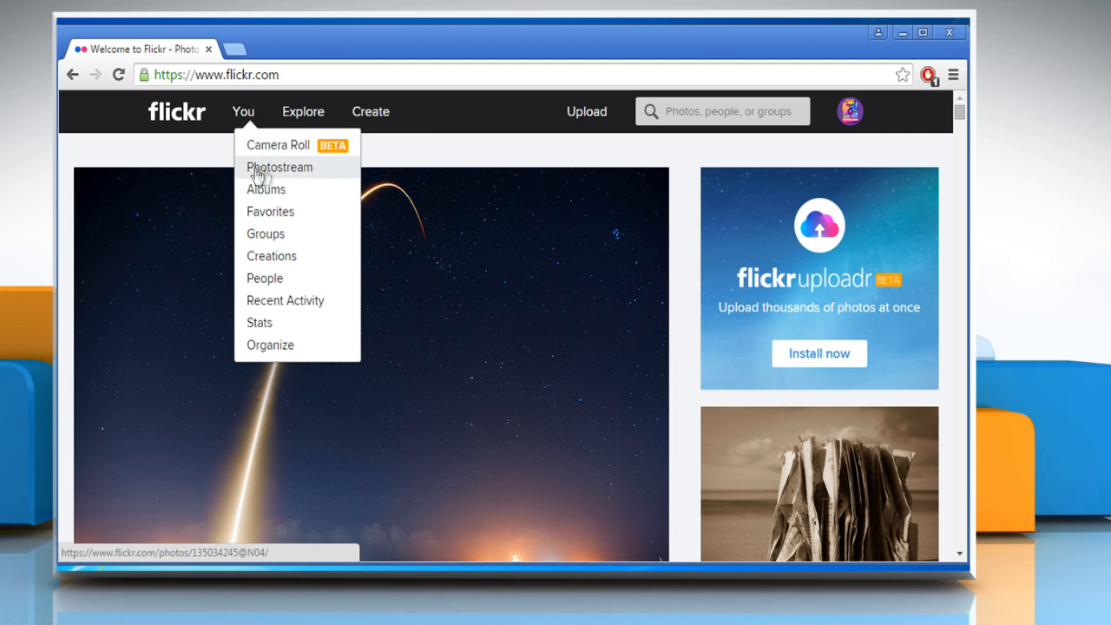
pyautogui.click(278, 167)
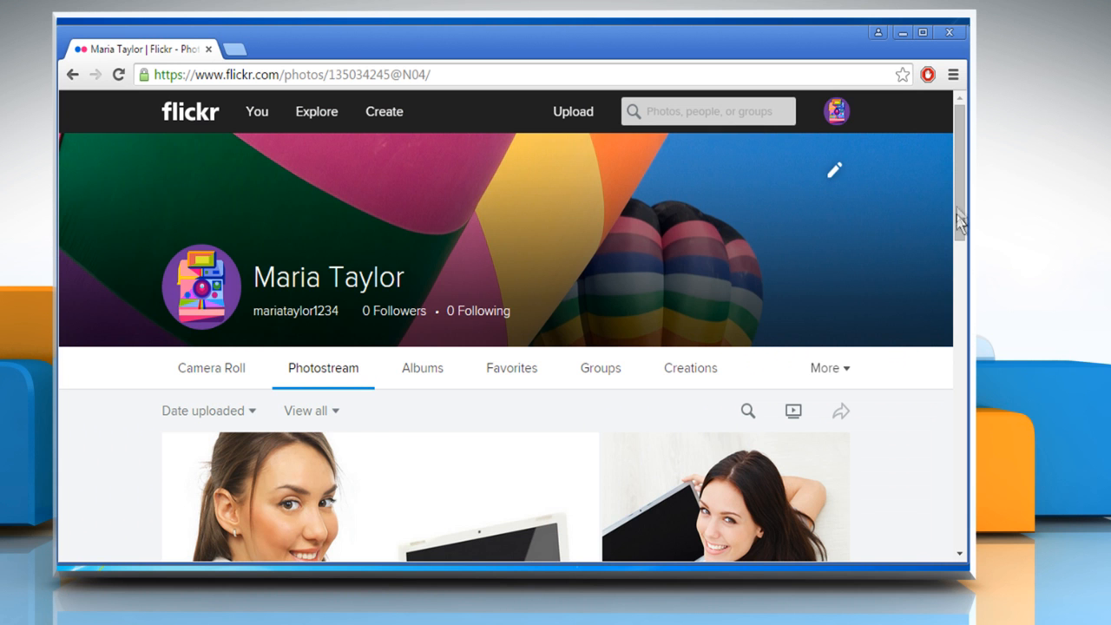
pyautogui.scroll(-3)
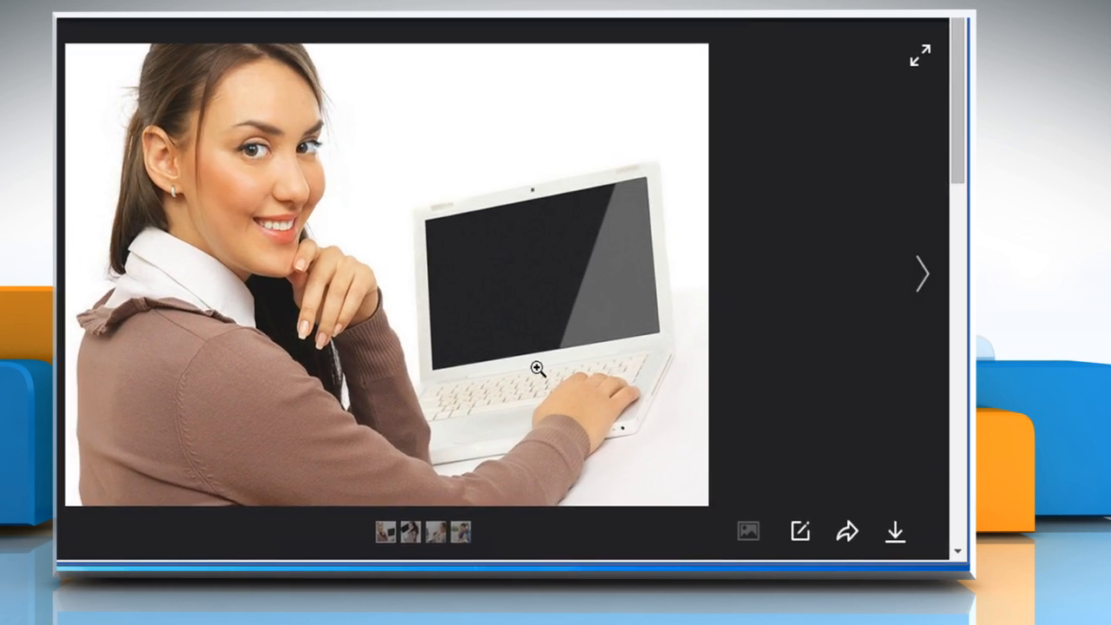
pyautogui.moveTo(848, 544)
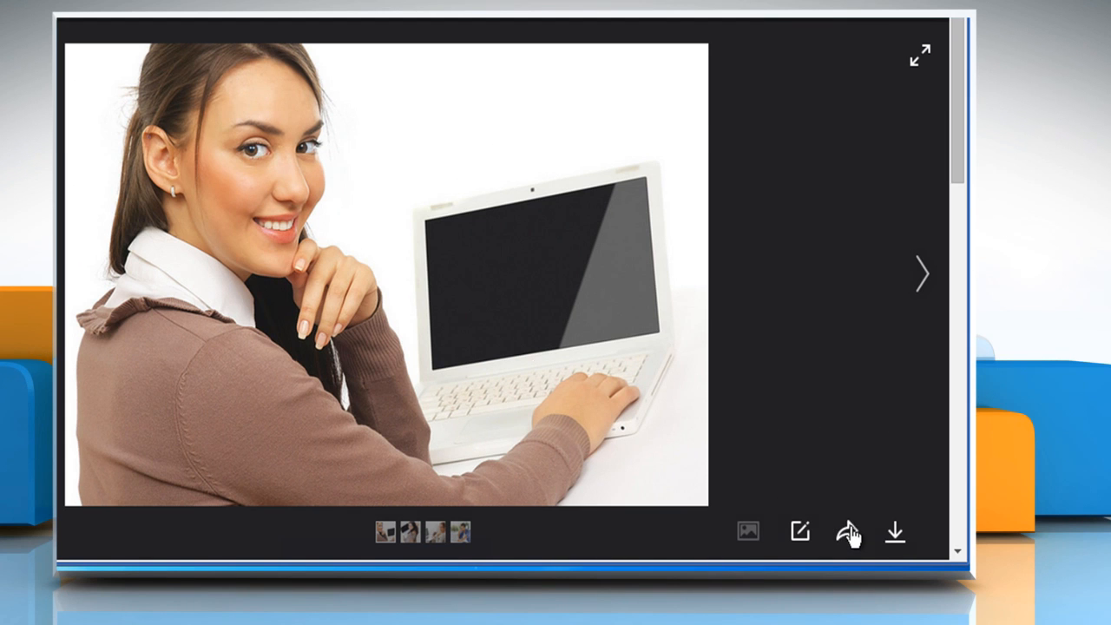
pyautogui.click(848, 533)
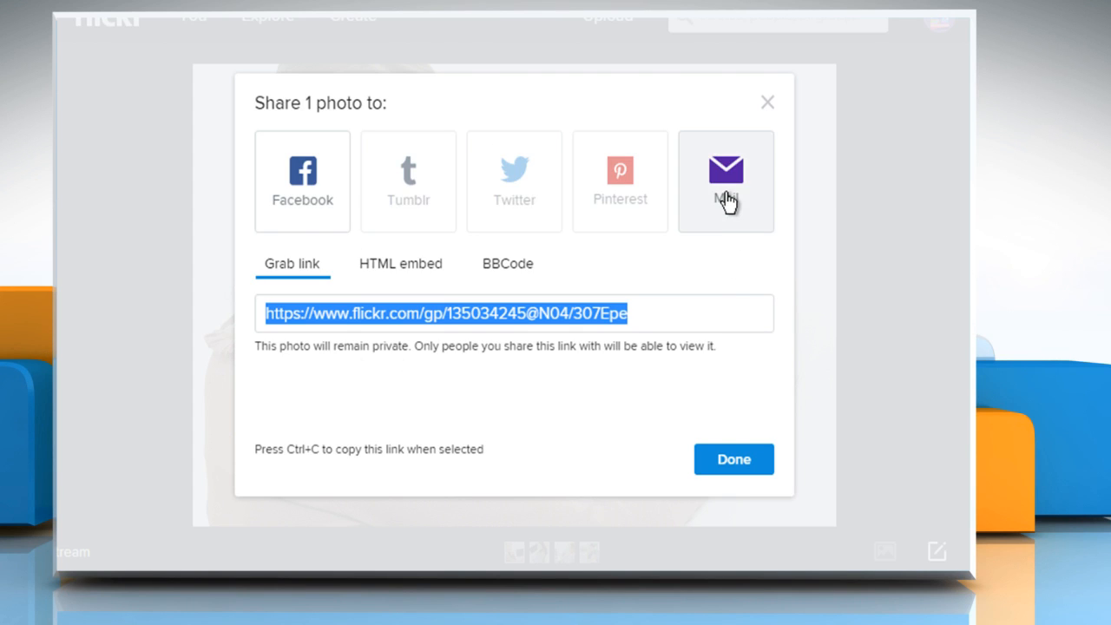
pyautogui.click(726, 171)
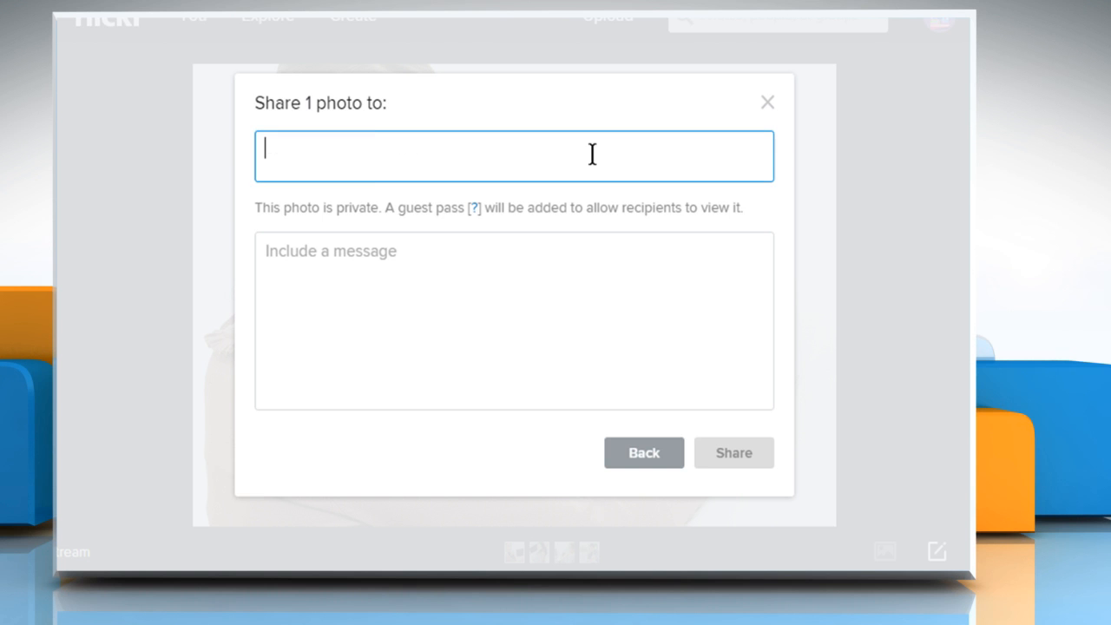
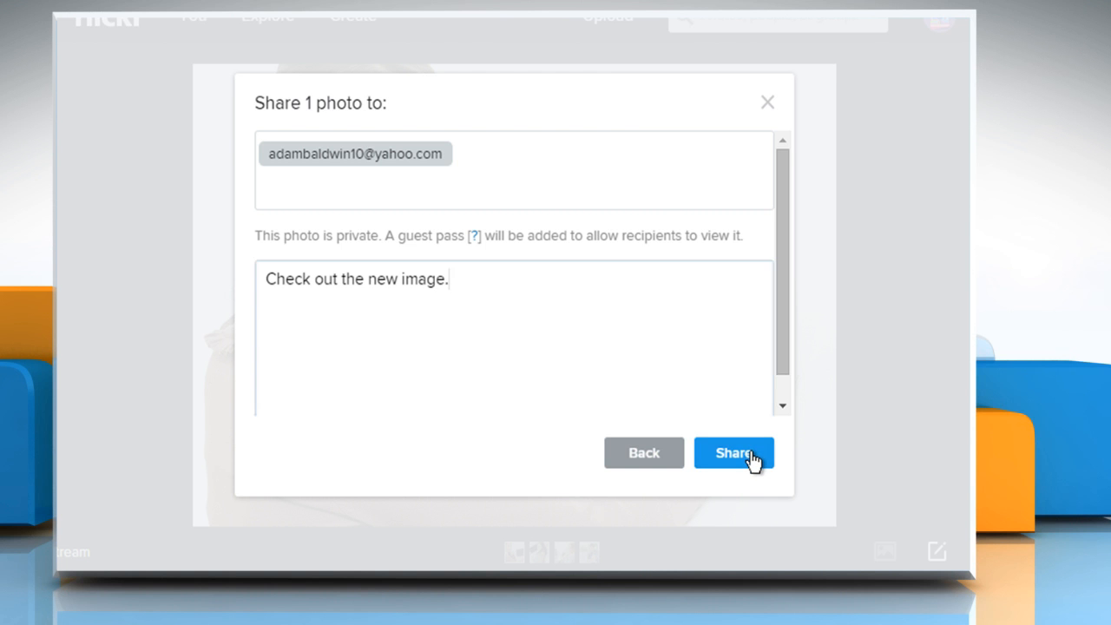
pyautogui.click(735, 453)
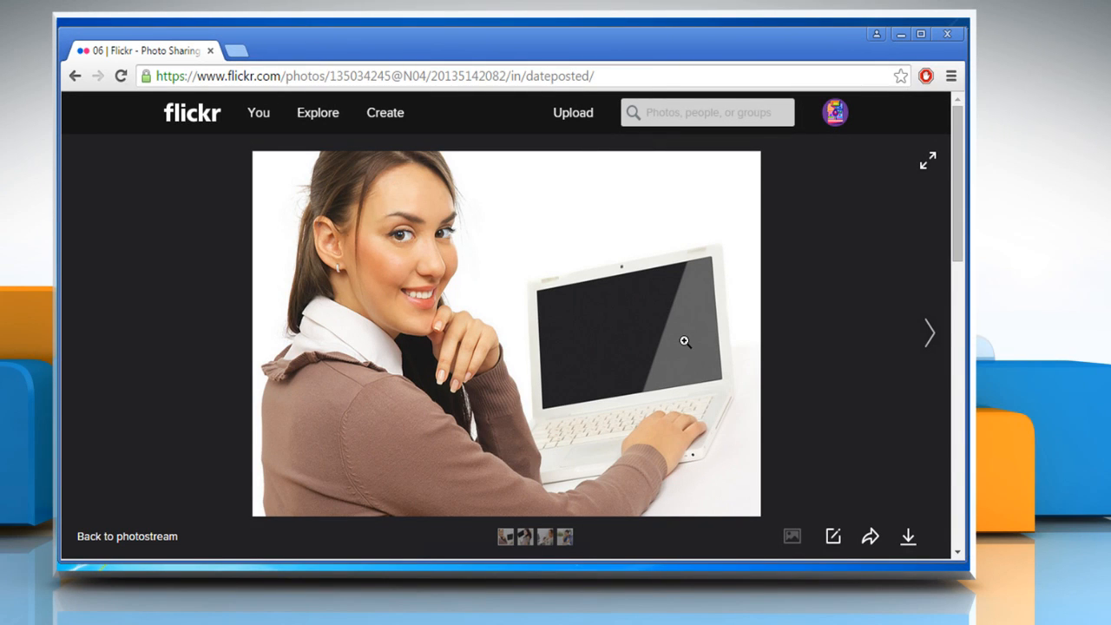
pyautogui.moveTo(141, 541)
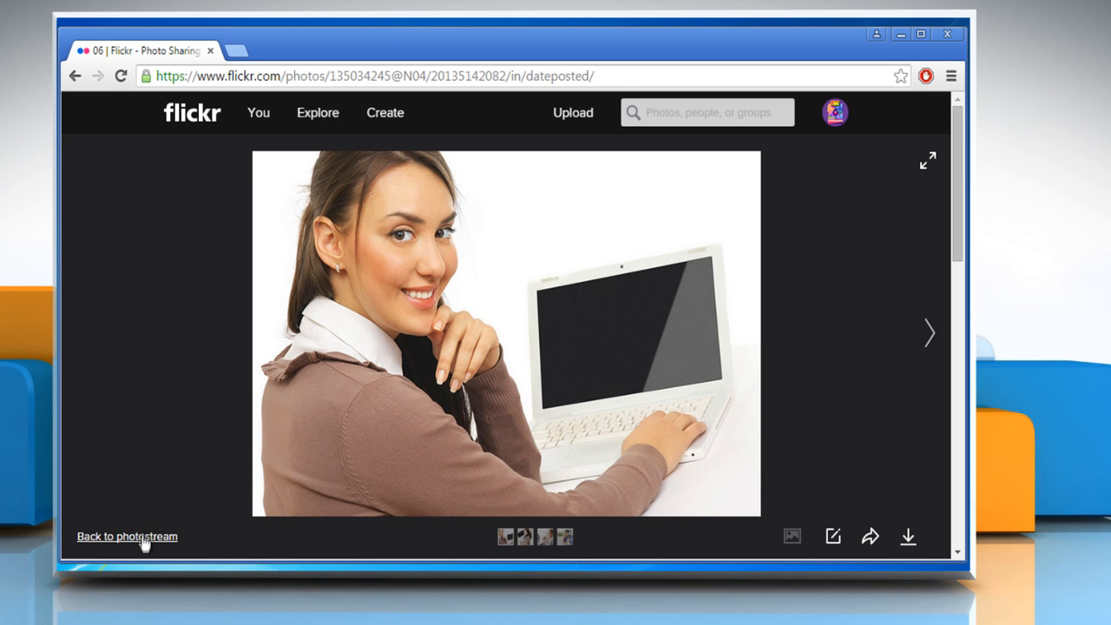
# Return to the photostream and view the Guest Passes sharing history from the More menu
pyautogui.click(127, 537)
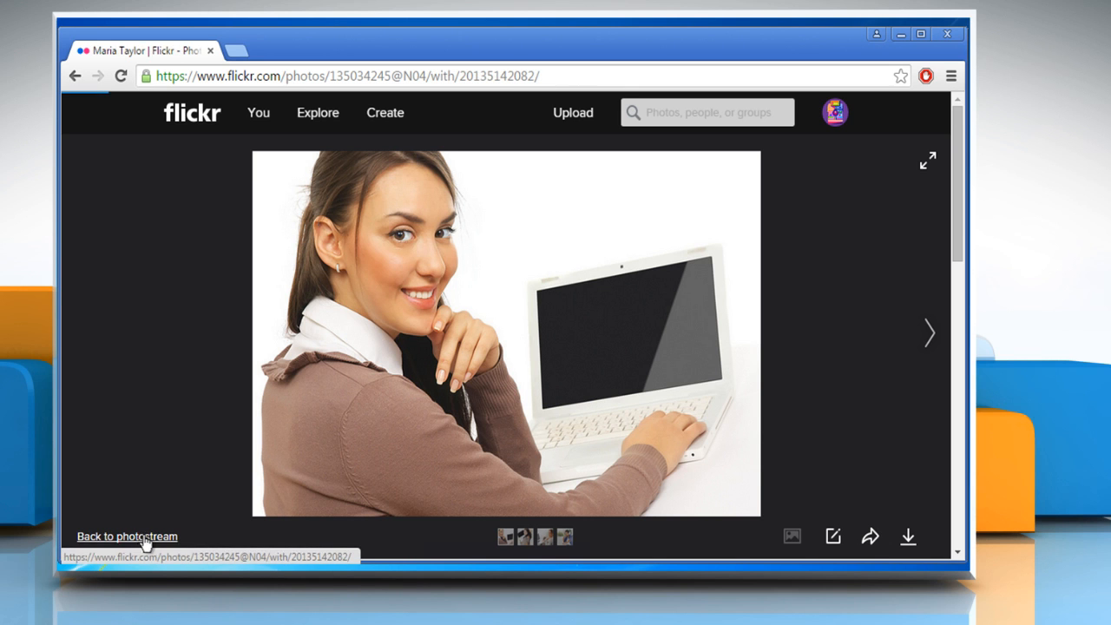
pyautogui.click(125, 535)
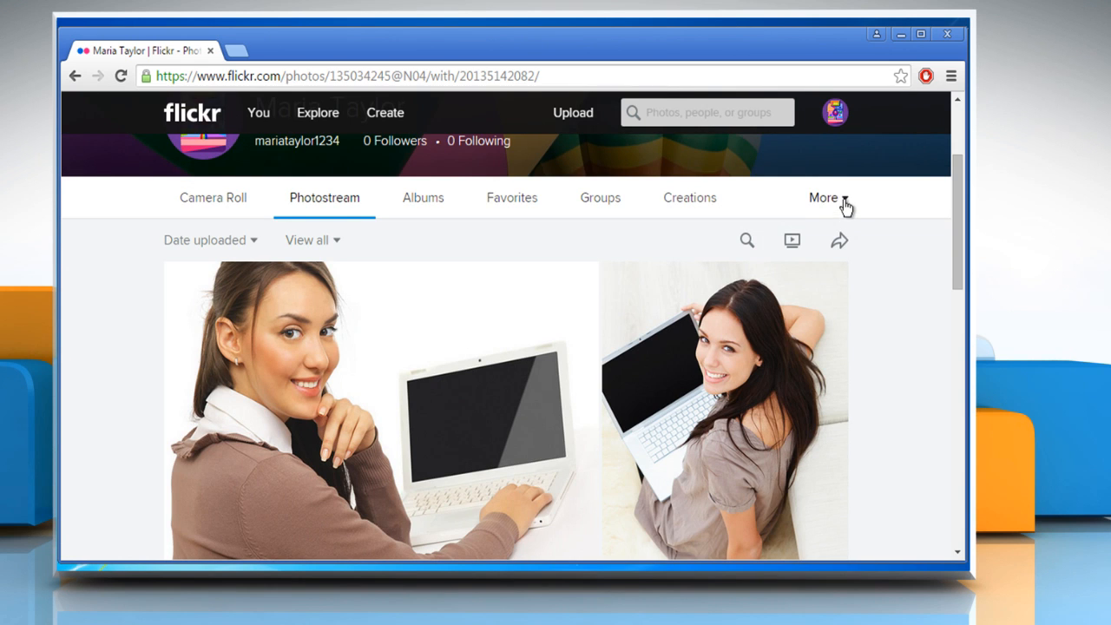
pyautogui.click(824, 198)
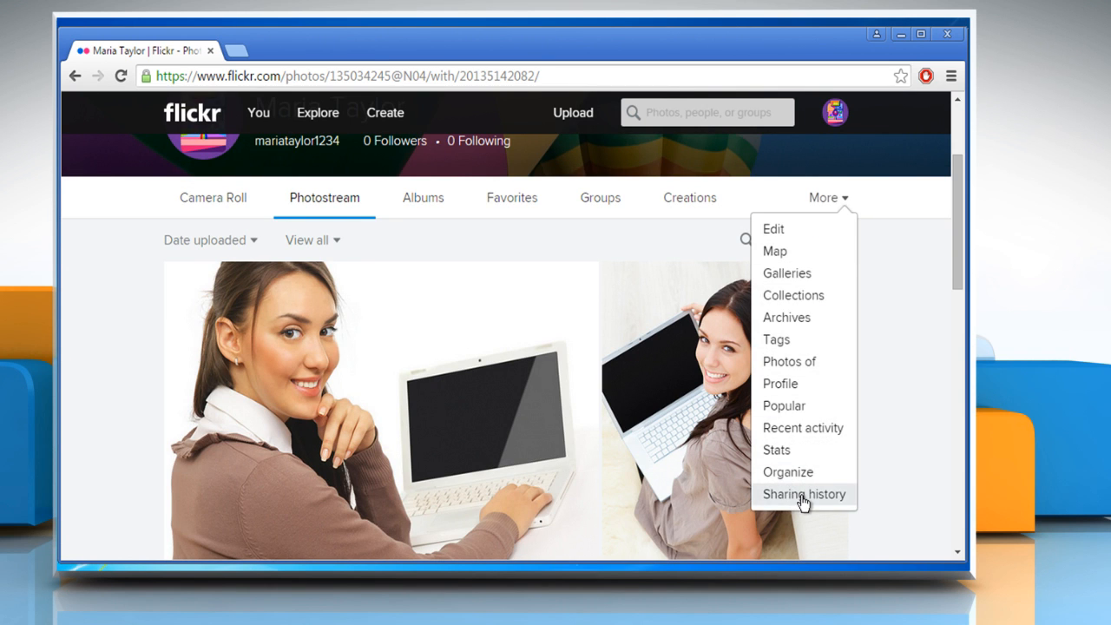
pyautogui.click(806, 494)
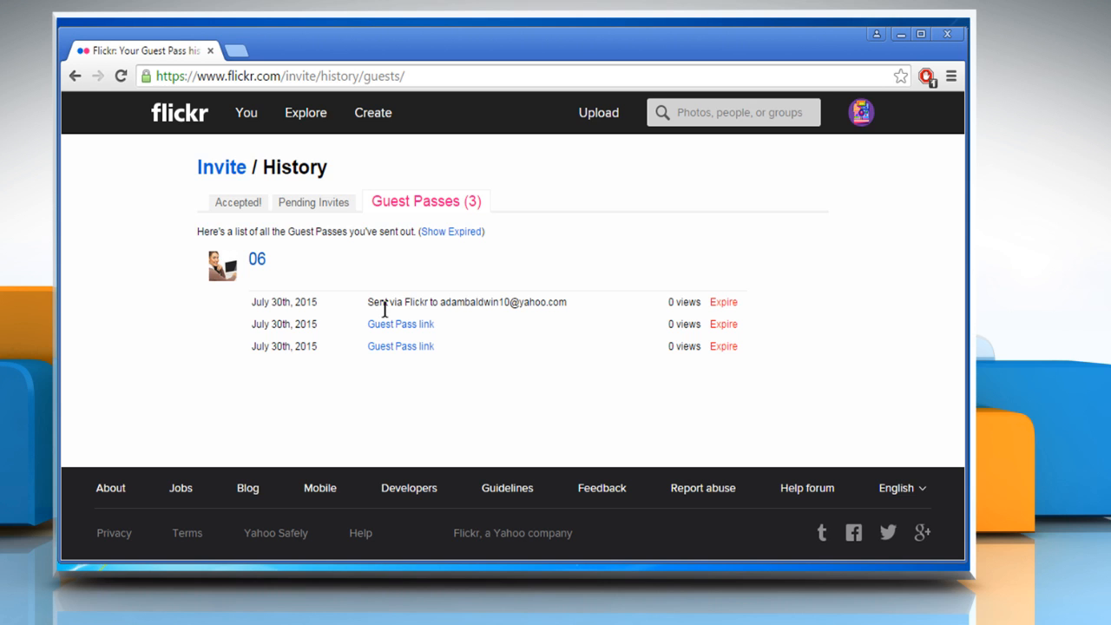
pyautogui.moveTo(524, 312)
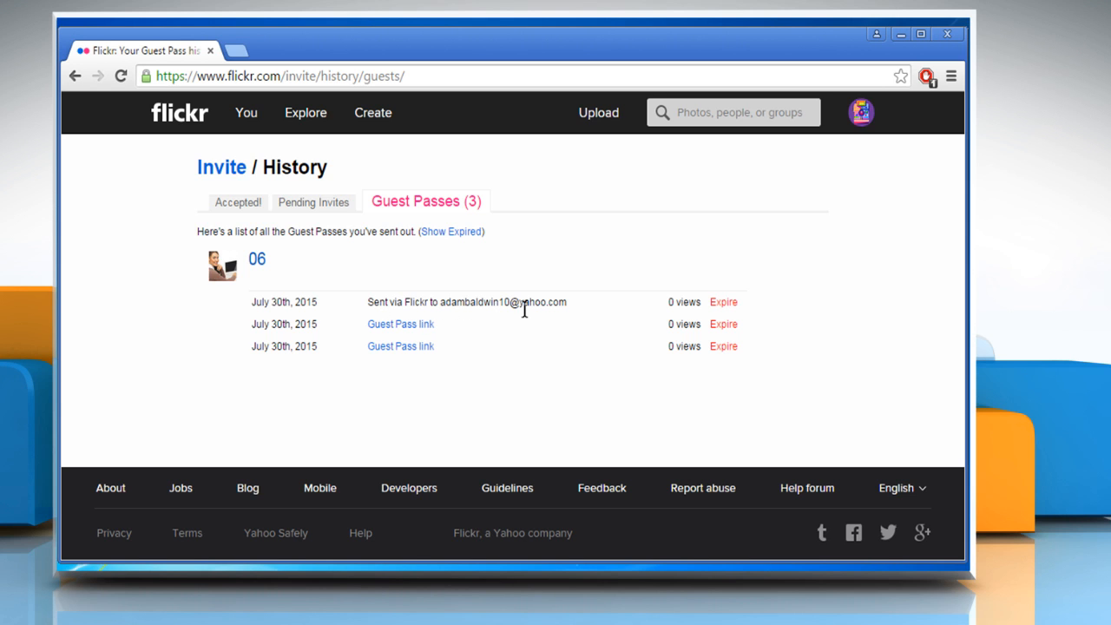